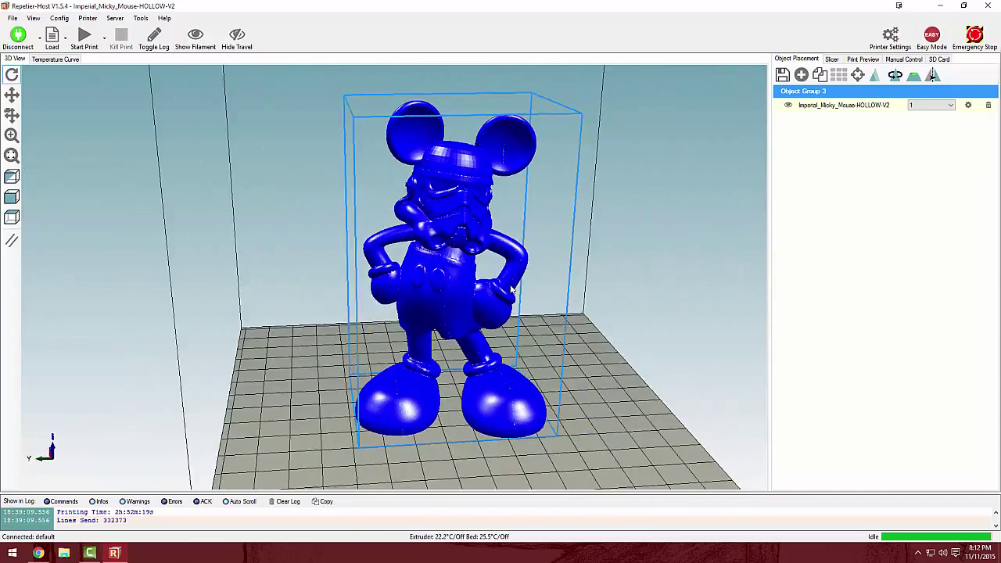
# Show the sliced Mickey's print preview: 2h 48m 9s, 518 layers, 11011 mm filament, rotating the model to inspect it
pyautogui.moveTo(508, 289); pyautogui.dragTo(334, 267)
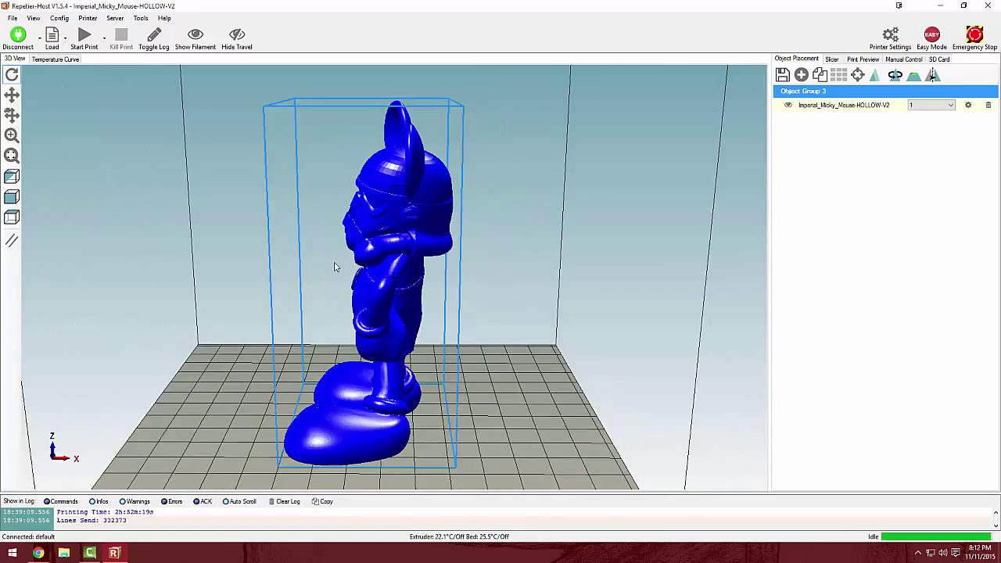
pyautogui.moveTo(336, 265); pyautogui.dragTo(508, 305)
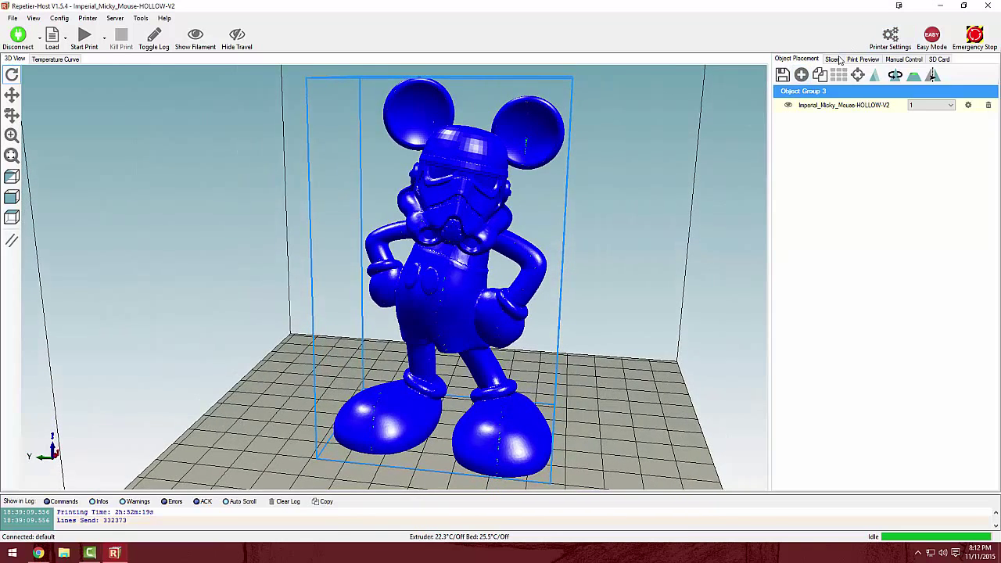
pyautogui.click(832, 59)
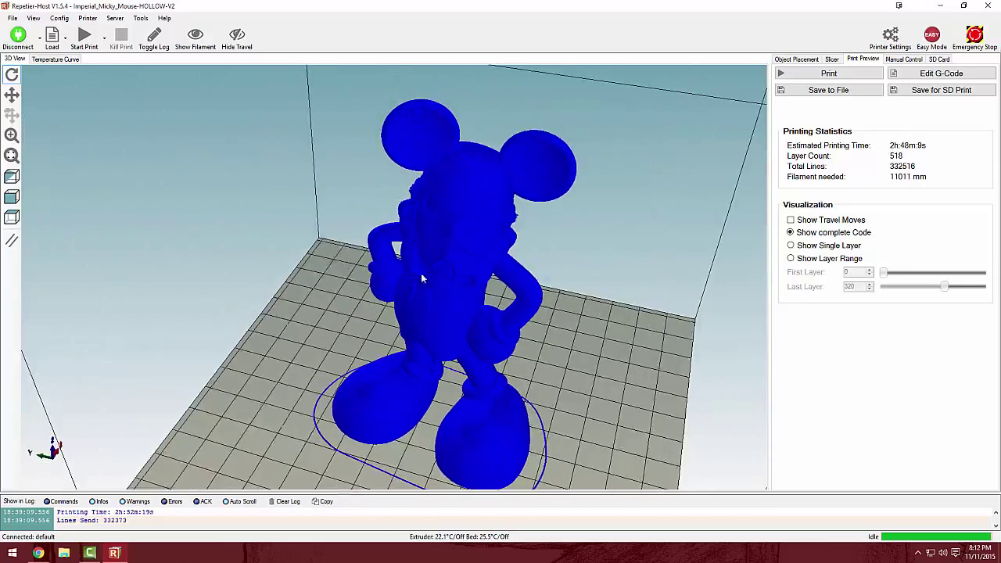
pyautogui.moveTo(422, 278); pyautogui.dragTo(582, 211)
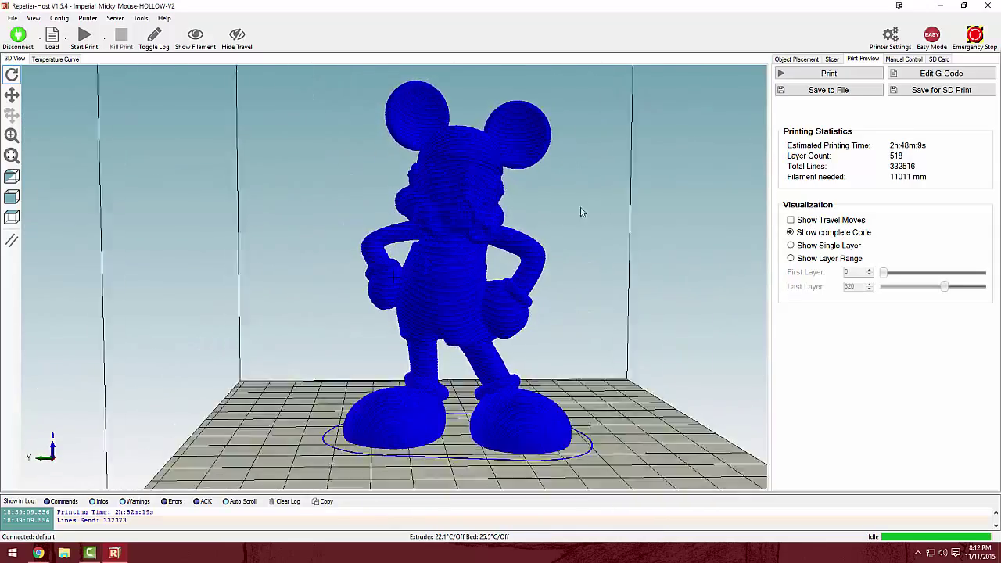